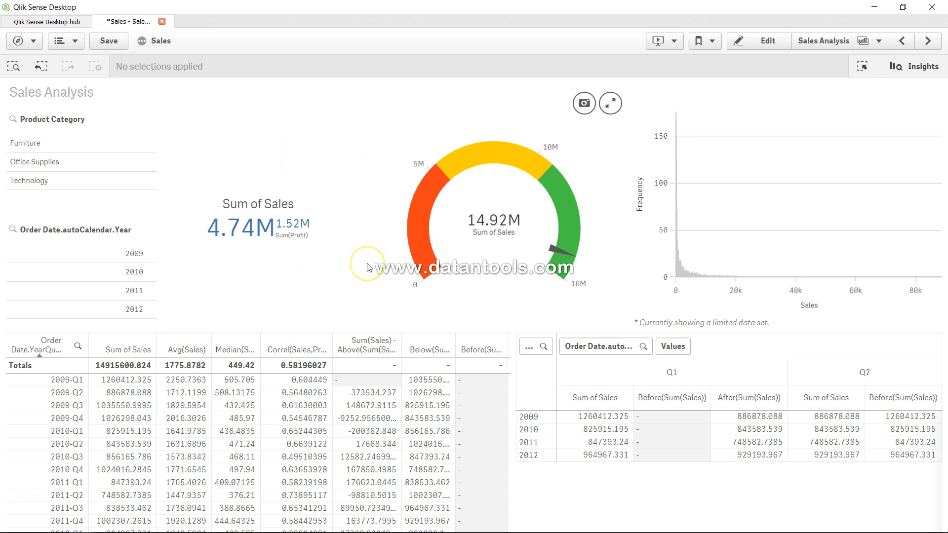
mouse_move(250, 264)
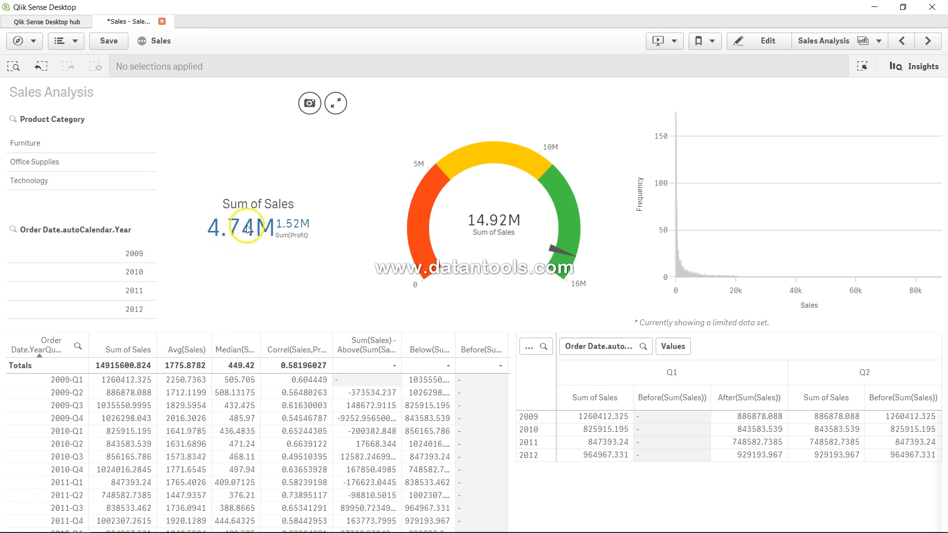
mouse_move(175, 286)
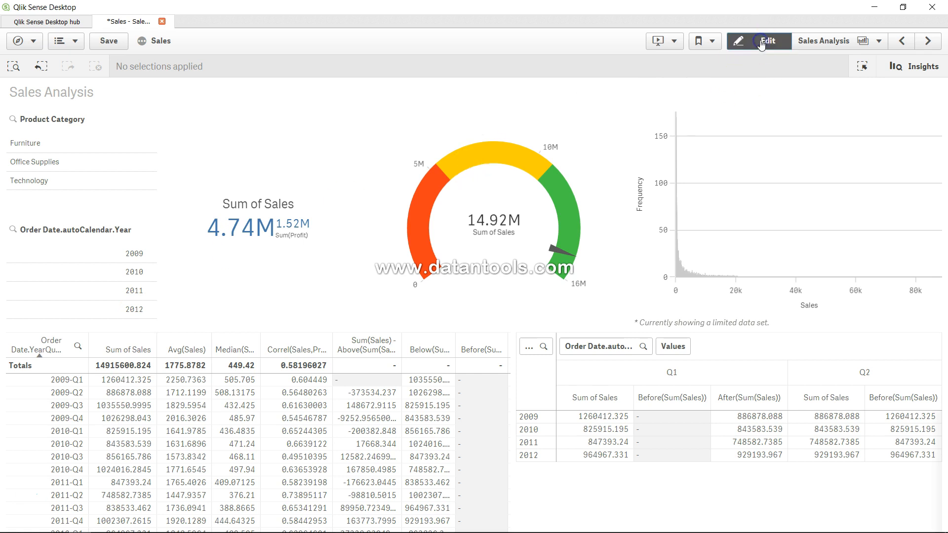
- Enter edit mode and open the Sum of Sales KPI expression in the full editor
left_click(766, 40)
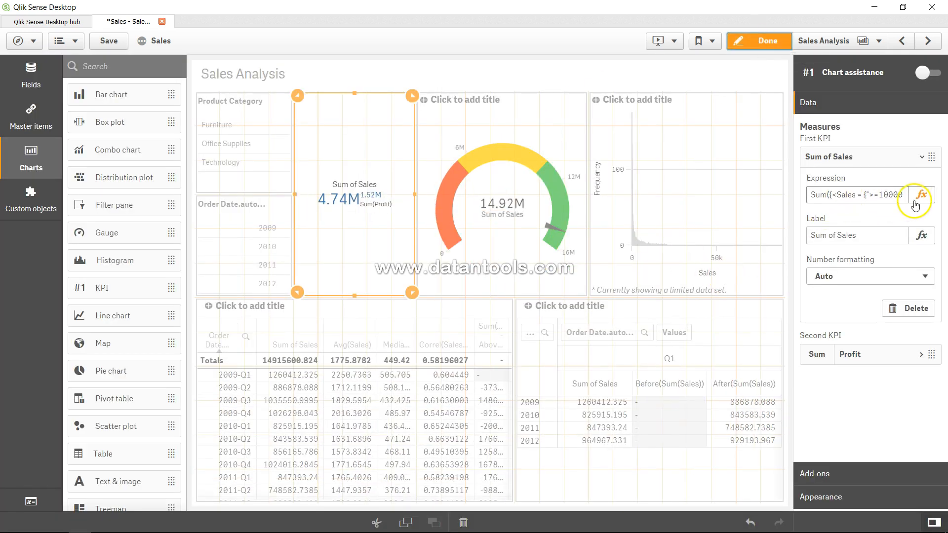
left_click(921, 194)
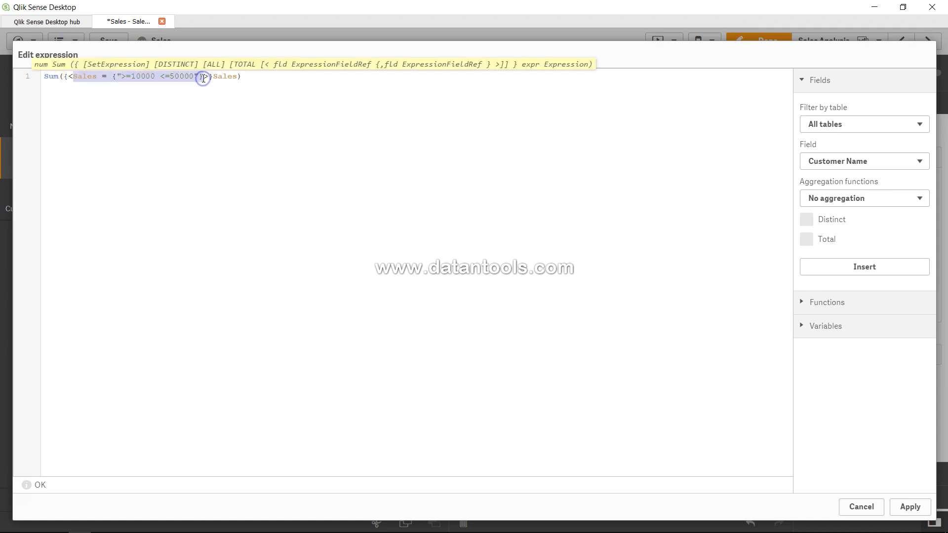
- Replace the Sales condition with the Order Date.autoCalendar.Year field from autocomplete
type("order>}Sales)")
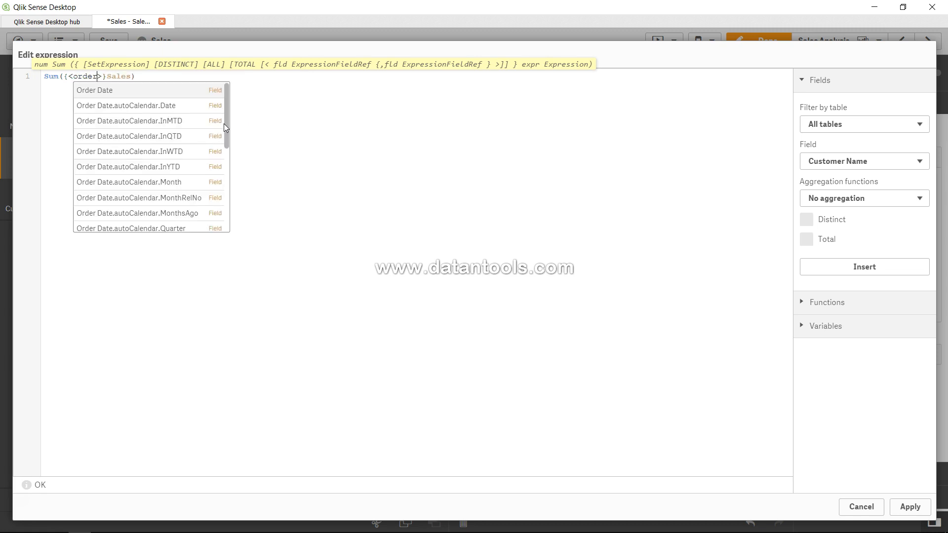
scroll("down", 3)
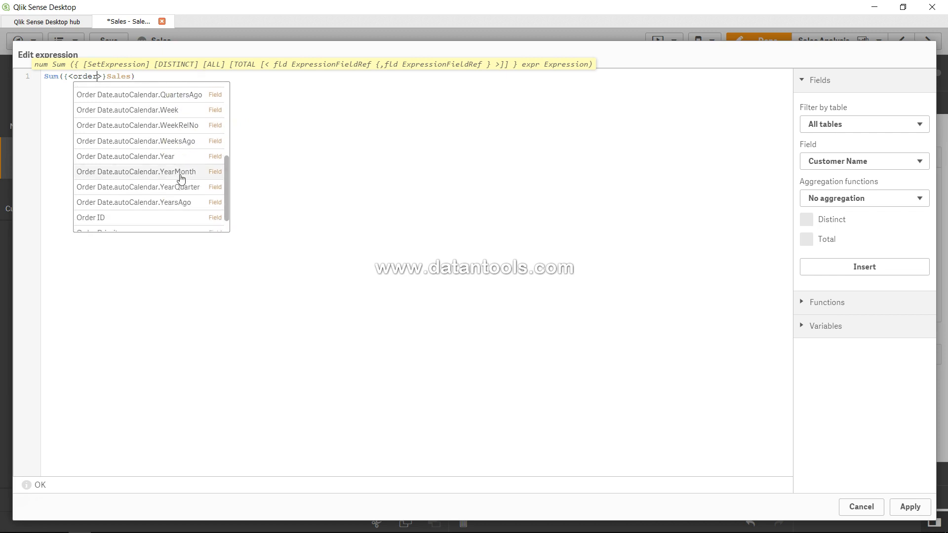
left_click(125, 156)
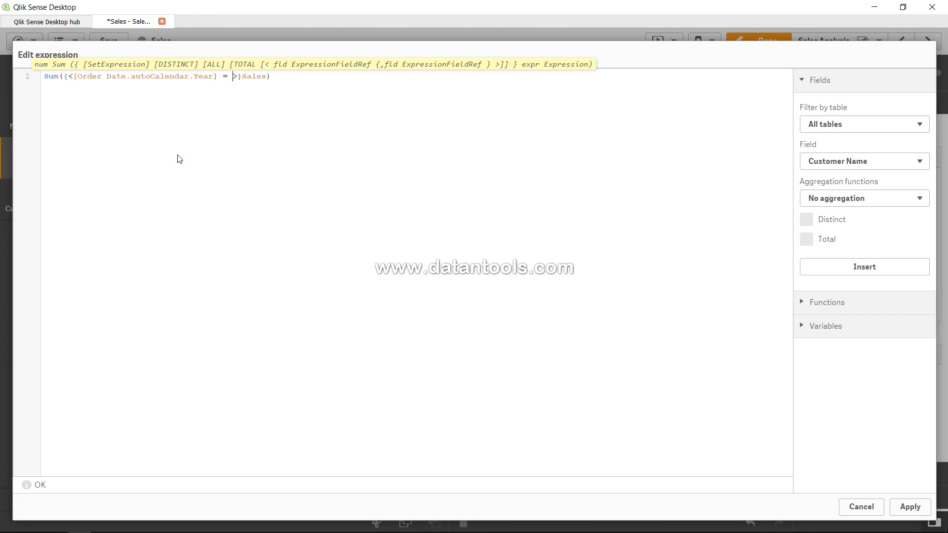
- Set the year's value to {"$(=max([Order Date.autoCalendar.Year]))"} in the set expression
type("{}")
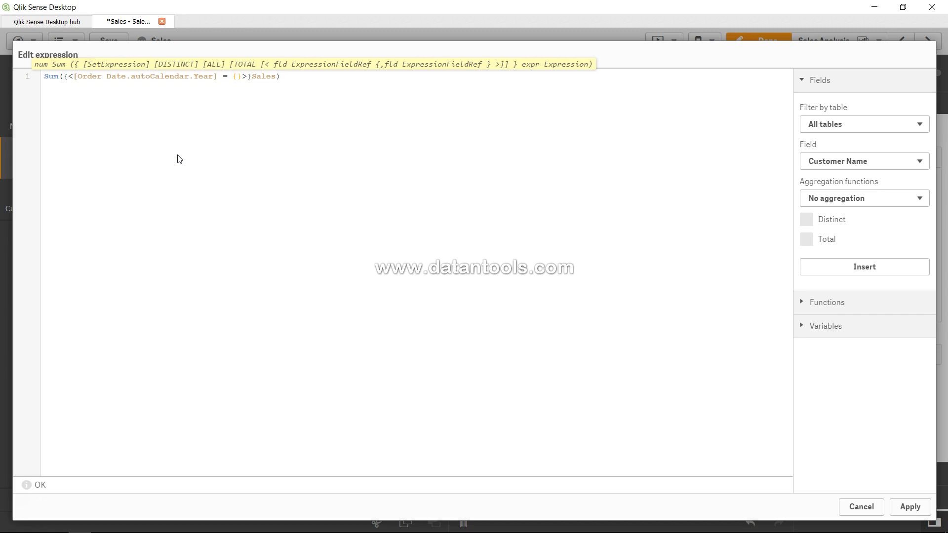
type("\"")
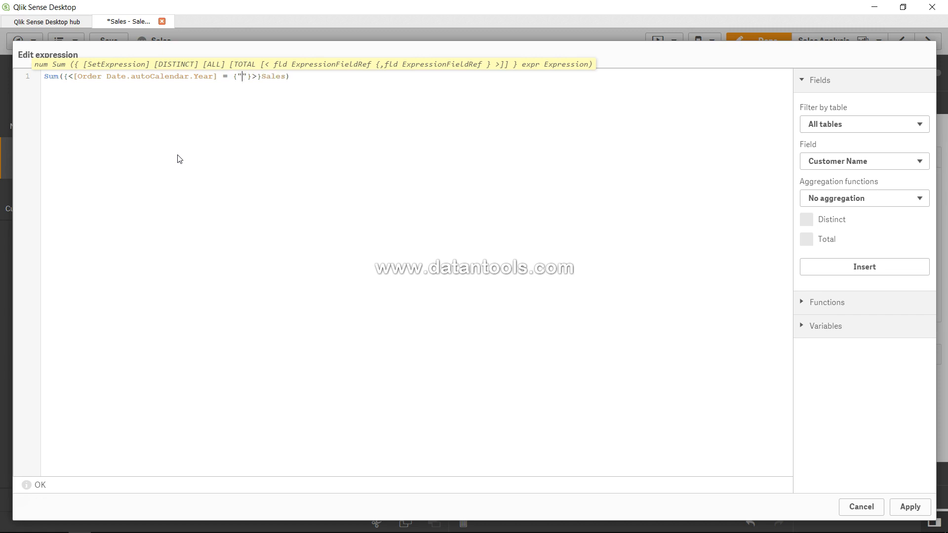
type("$(")
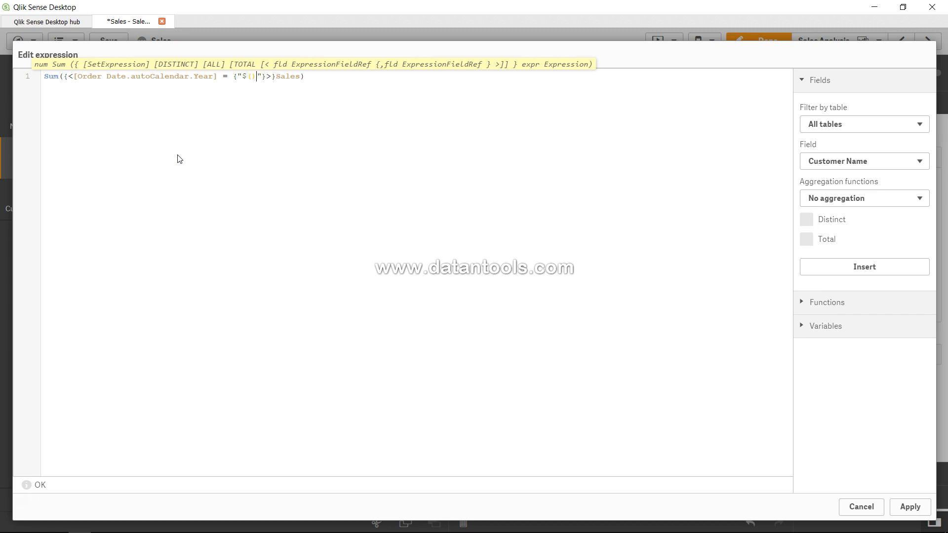
type("=m")
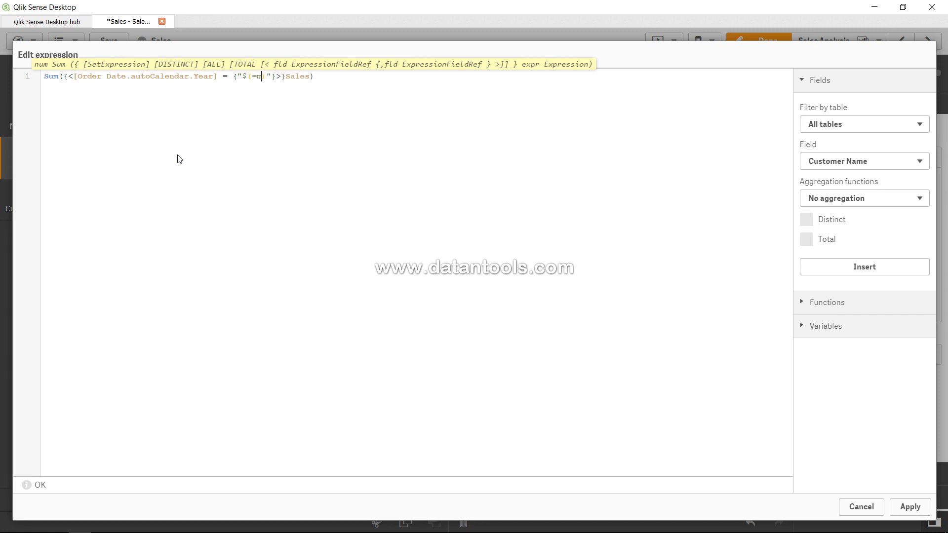
type("ax(")
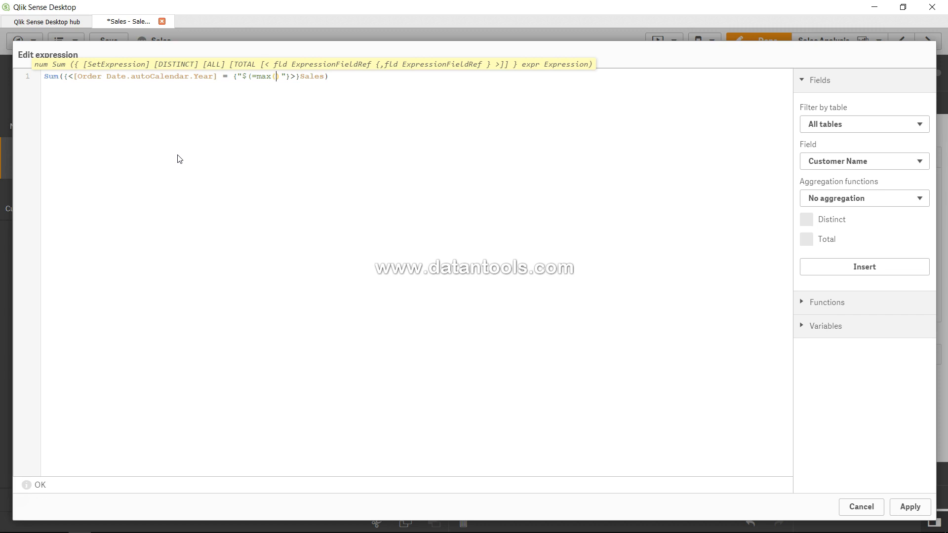
type(")")
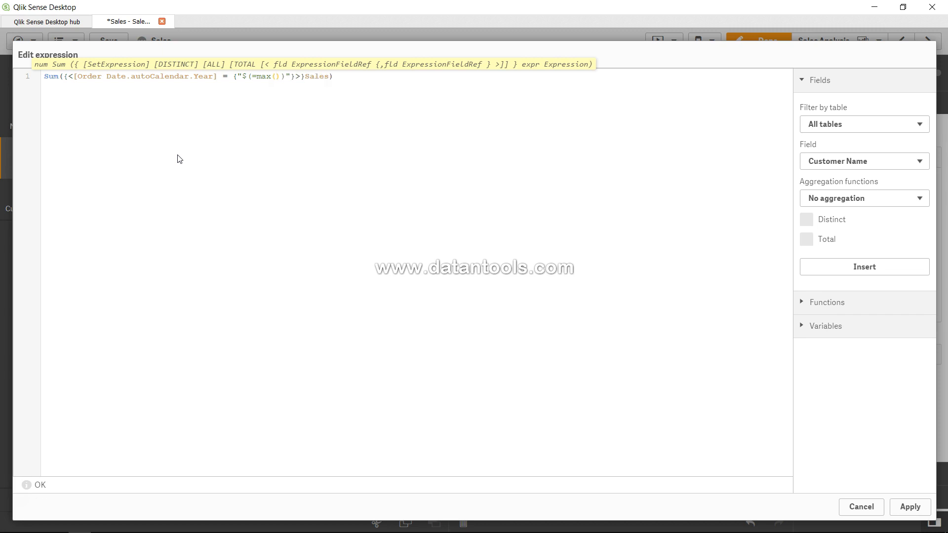
double_click(145, 76)
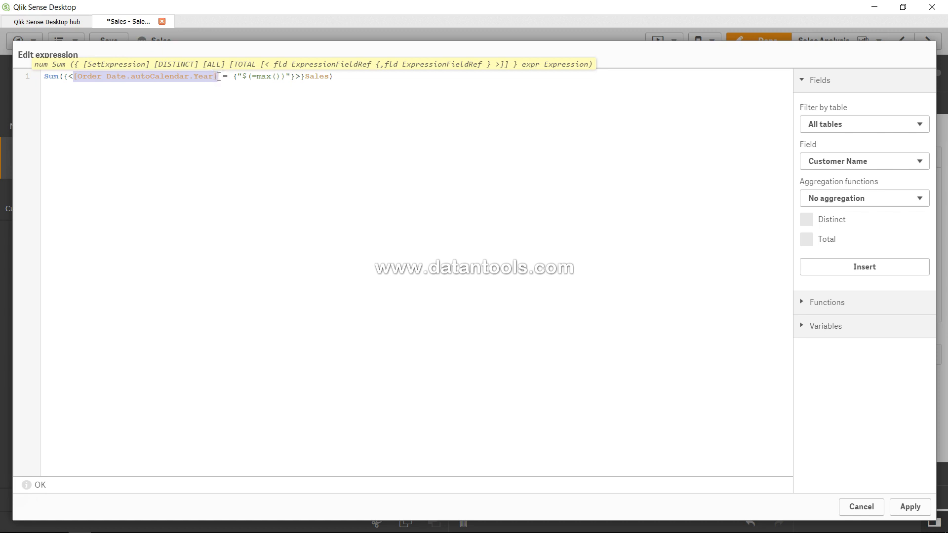
left_click(321, 167)
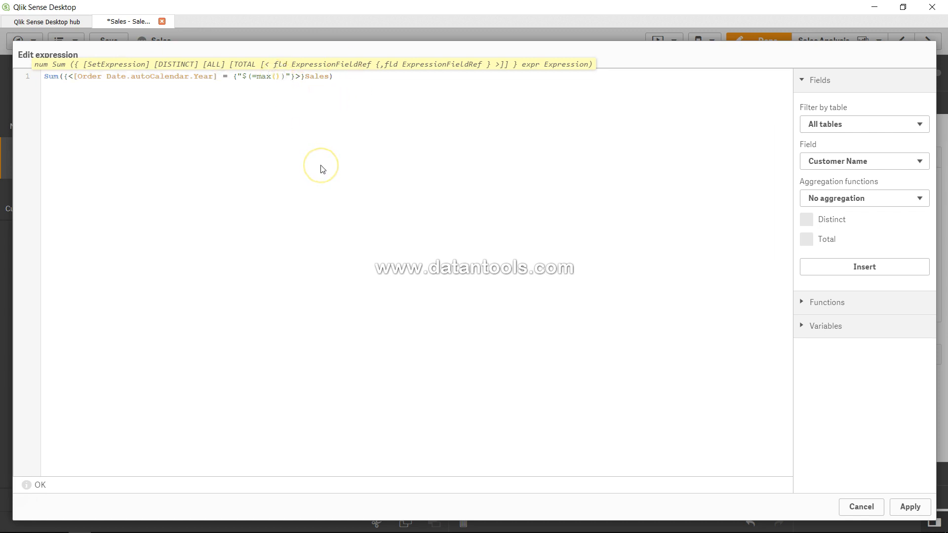
type("[Order Date.autoCalendar.Year]")
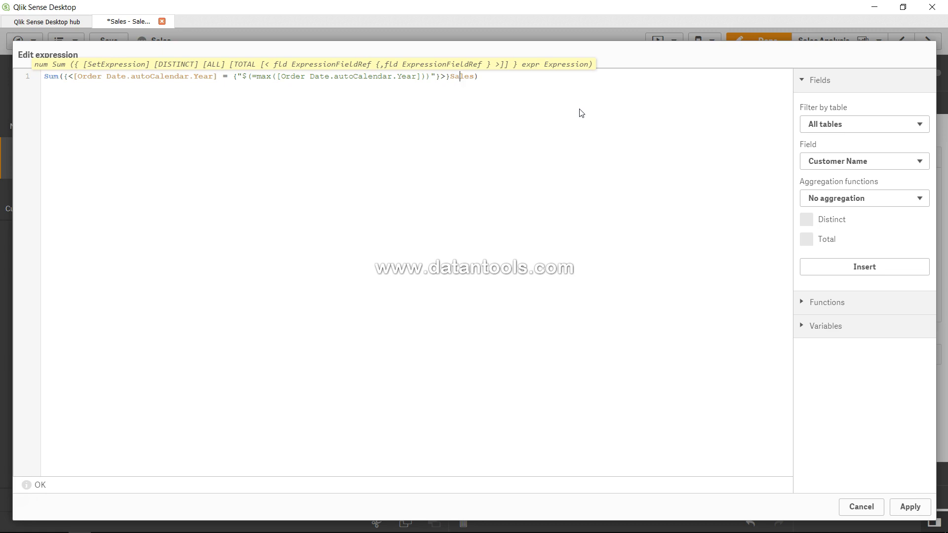
- Apply the latest-year expression, leave edit mode, and clear the Furniture selection
left_click(910, 506)
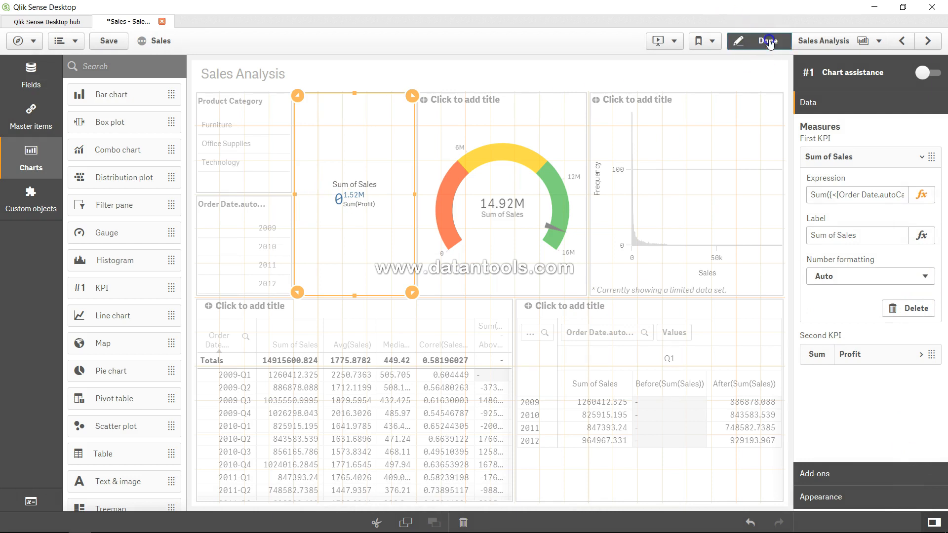
left_click(768, 41)
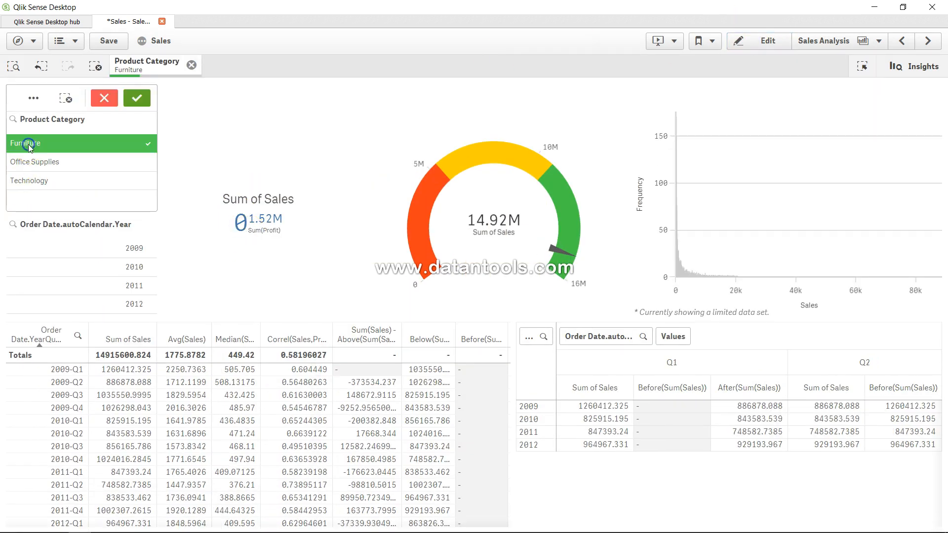
left_click(28, 180)
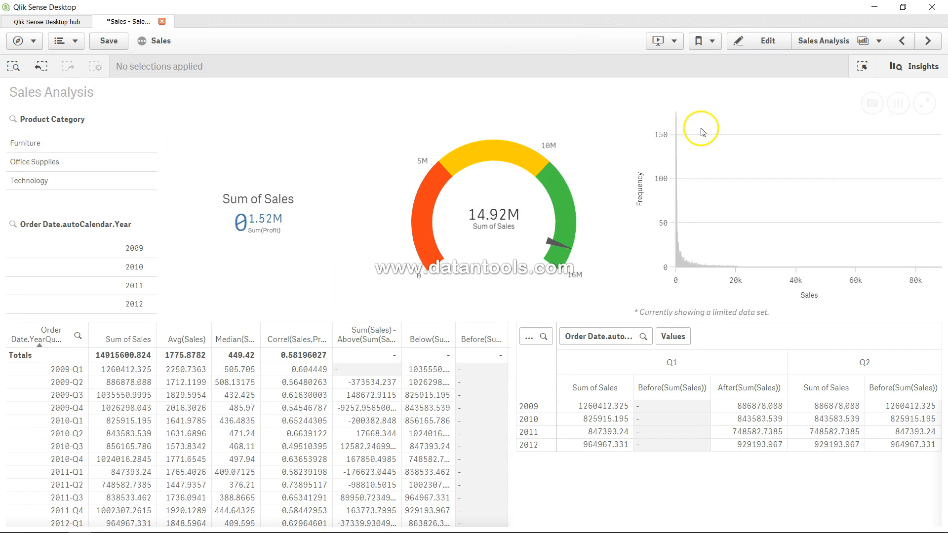
left_click(767, 40)
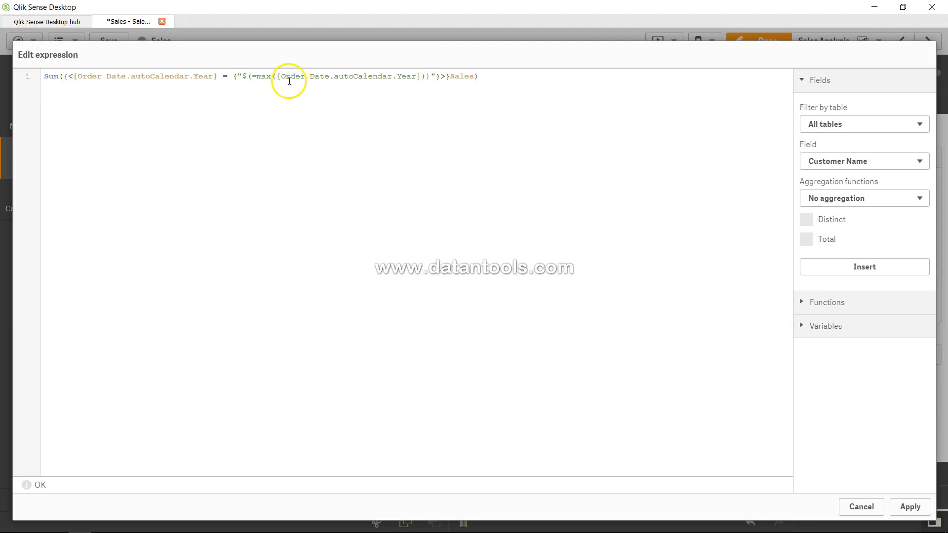
- Inspect the max() year portion of the KPI expression and close the editor
left_click_drag(254, 76, 374, 76)
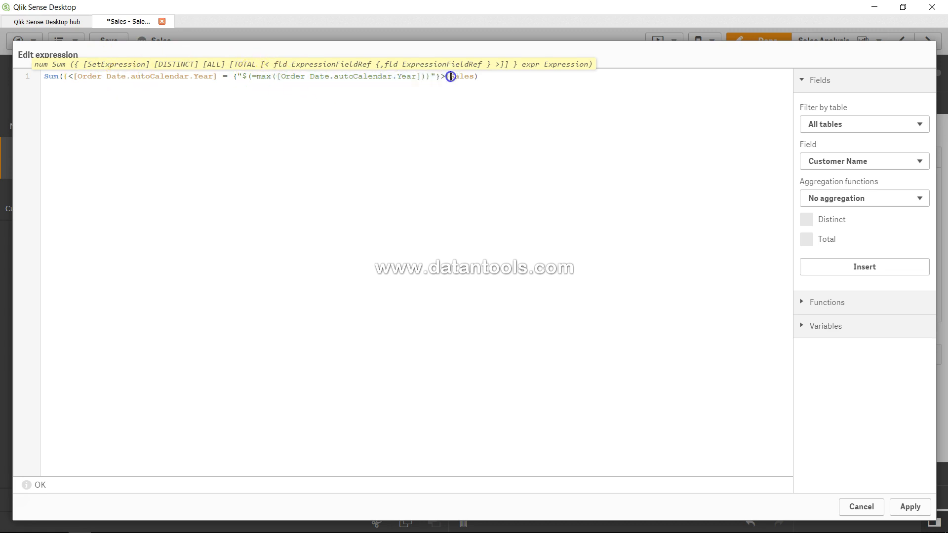
left_click(910, 506)
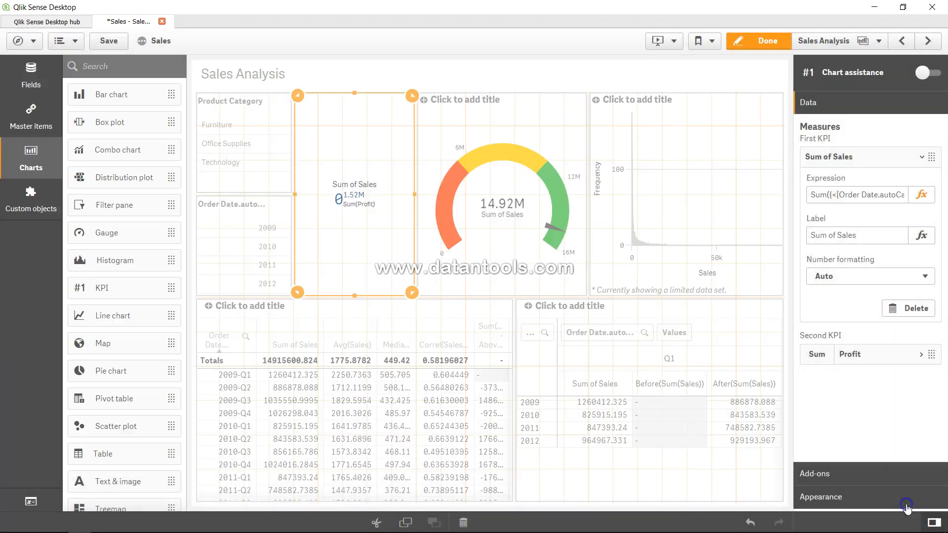
mouse_move(153, 459)
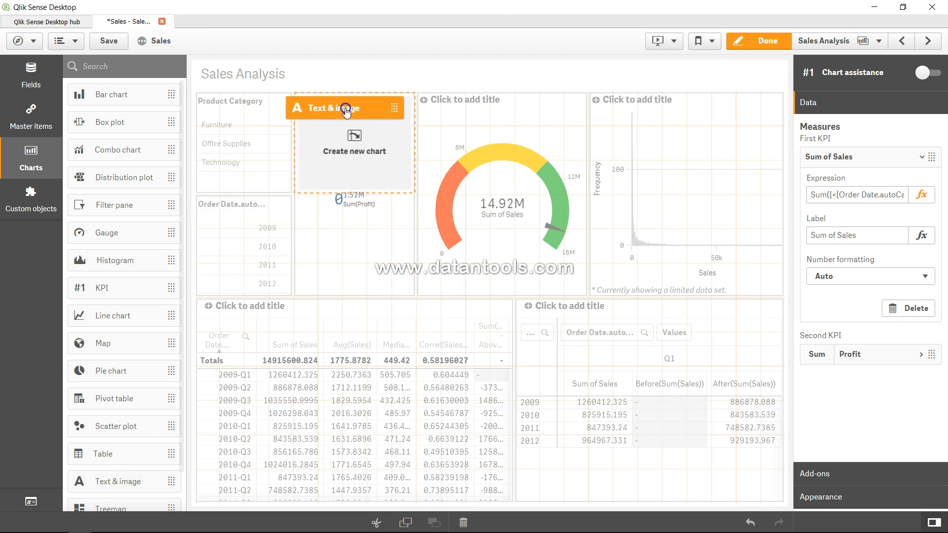
- Select the new Text & image object above the KPI
left_click(353, 151)
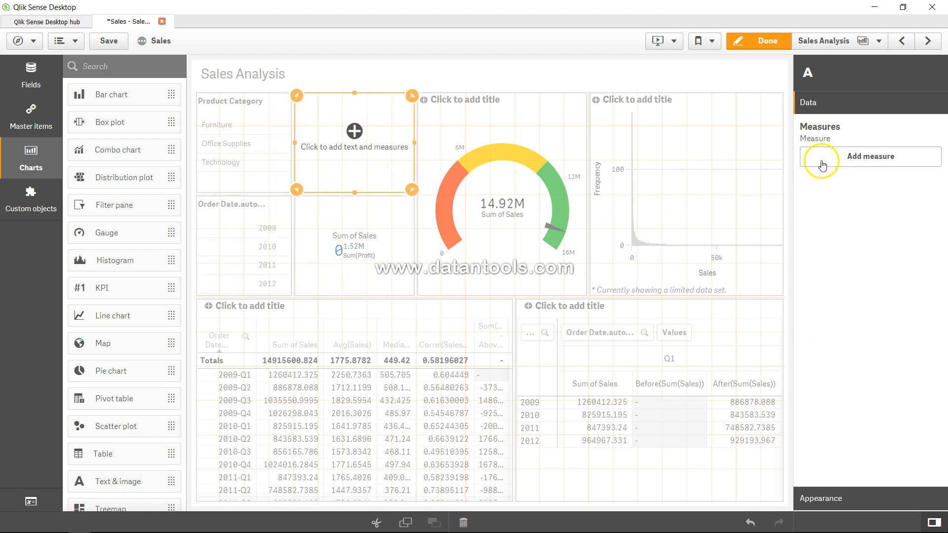
- Add a measure Max([Order Date.autoCalendar.Year]) to the text object
left_click(870, 156)
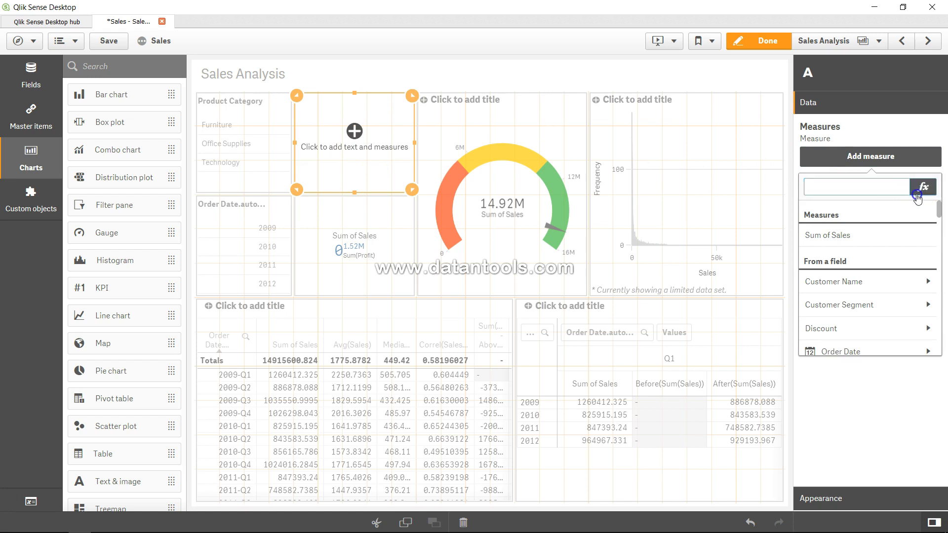
left_click(921, 186)
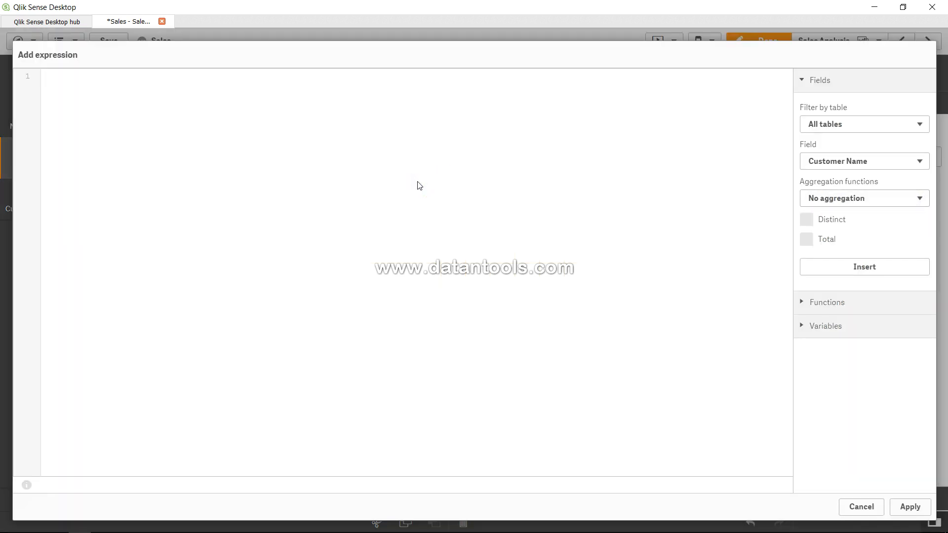
type("Max(Or")
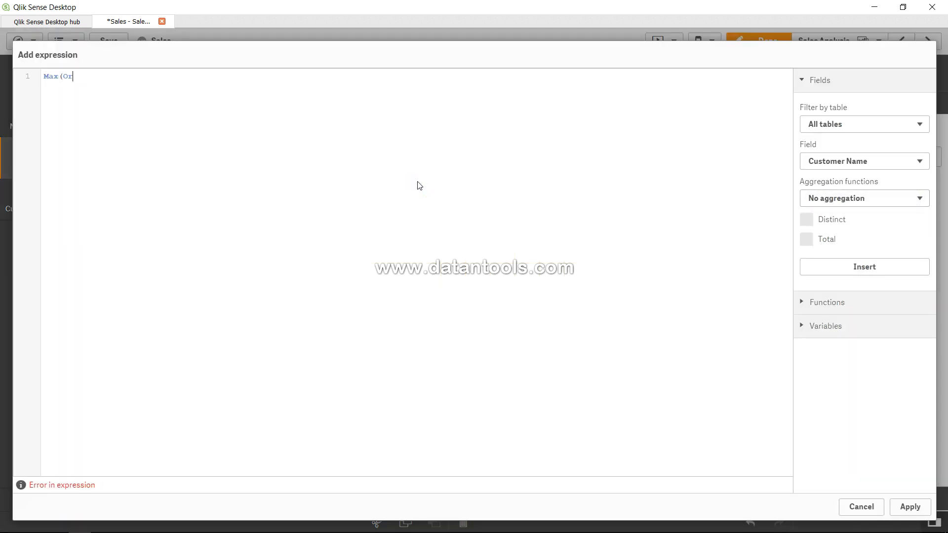
type("der")
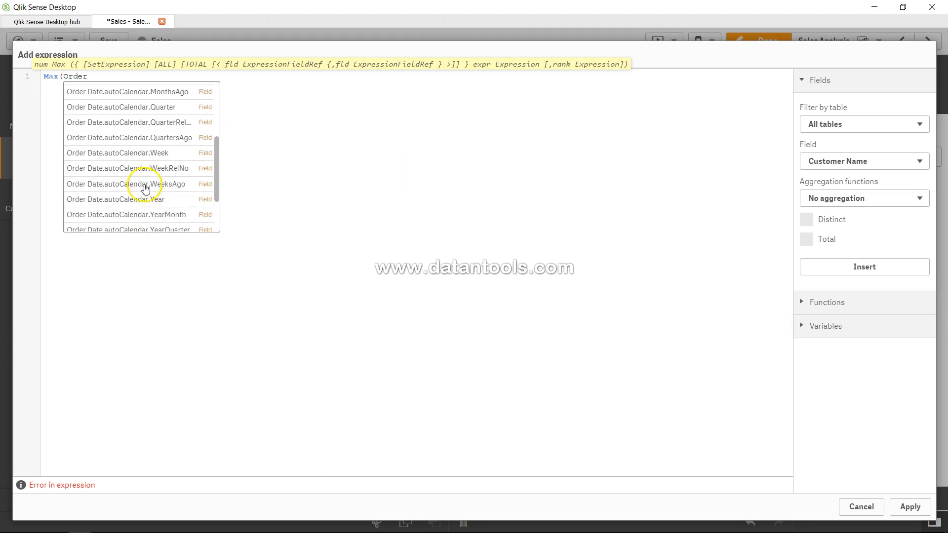
left_click(114, 199)
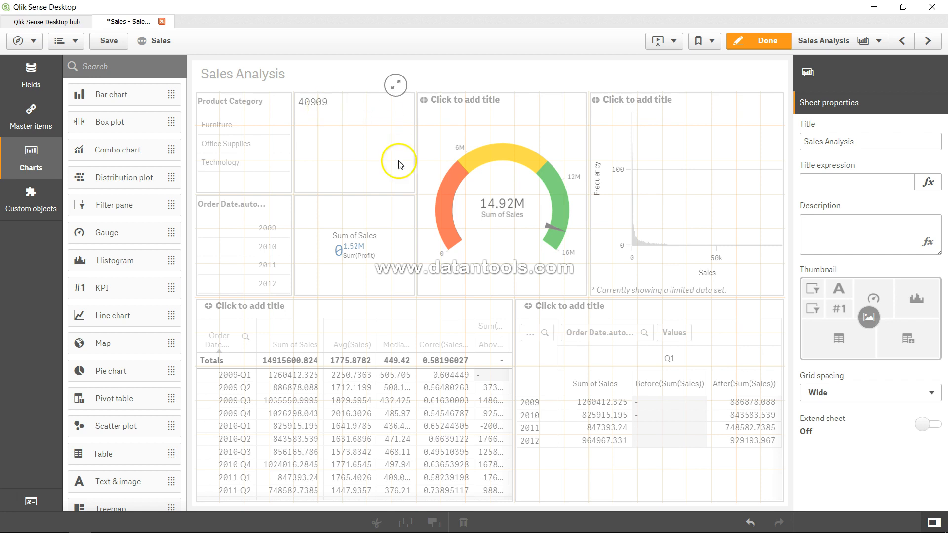
- Select the Sum of Sales KPI to review its expression
left_click(355, 245)
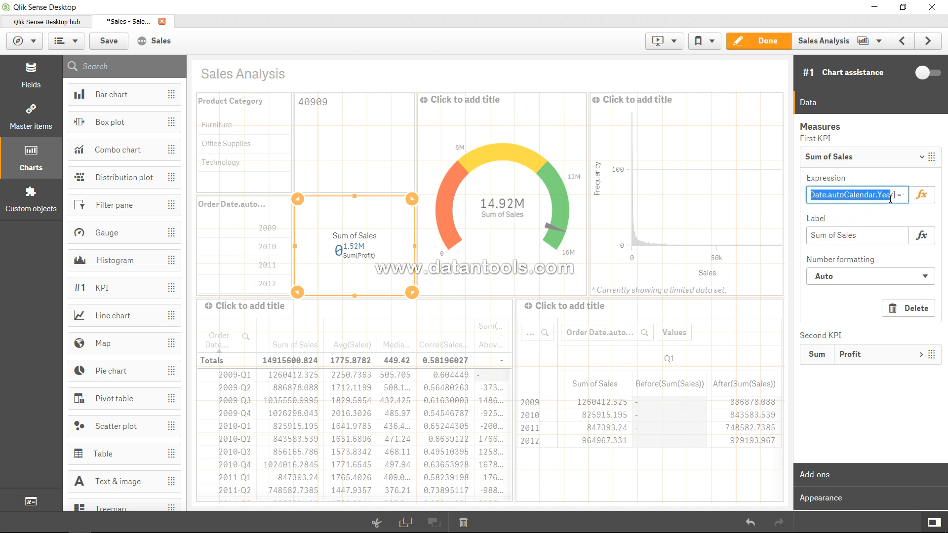
mouse_move(350, 129)
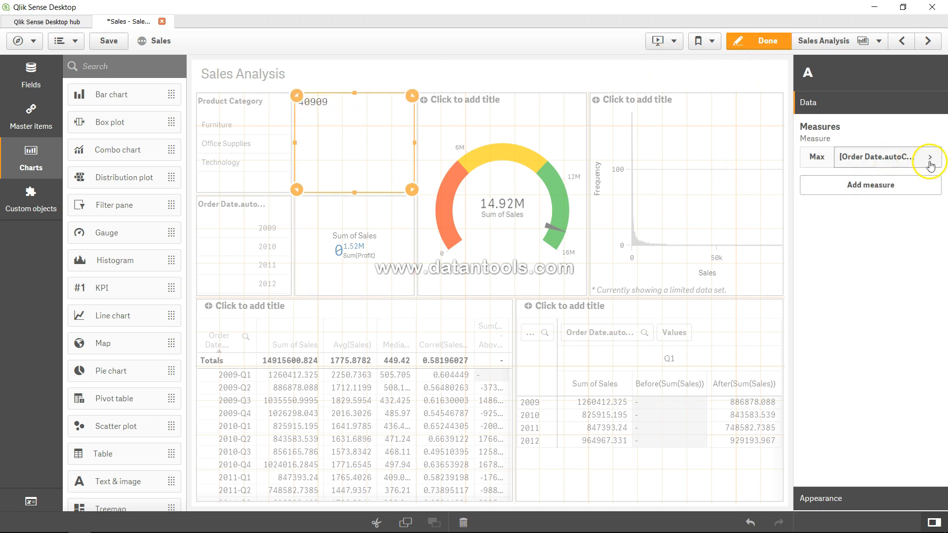
- Change the text measure to Year(Date(Max([Order Date.autoCalendar.Year]))) and apply it
left_click(929, 157)
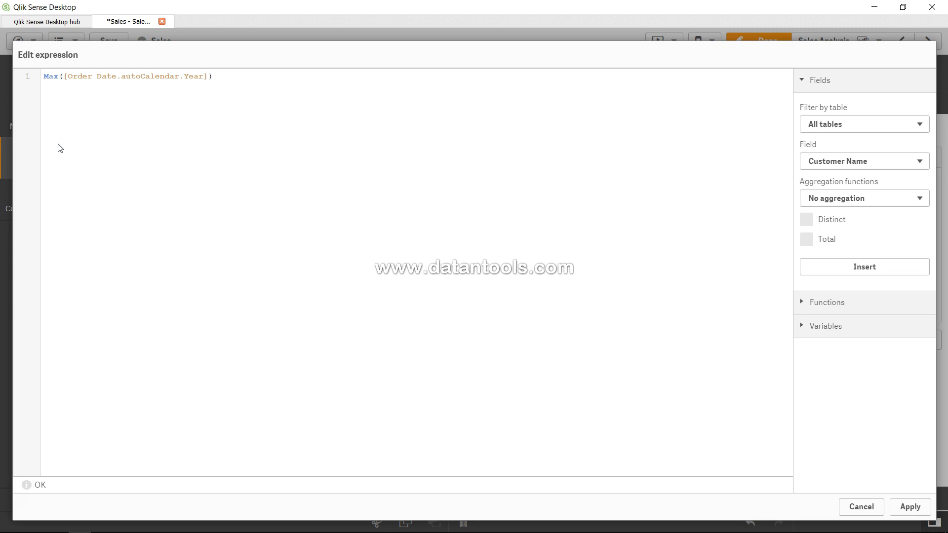
type("Year(Date(")
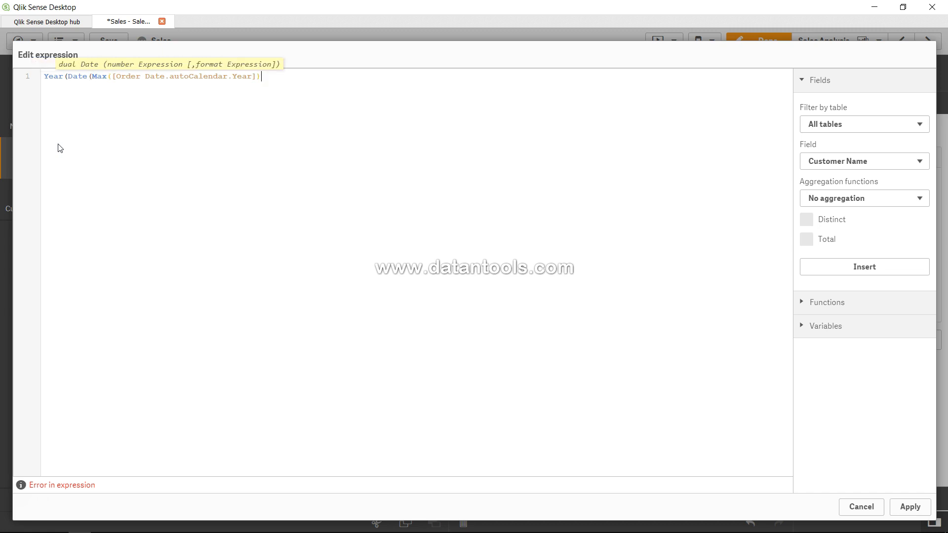
type("))")
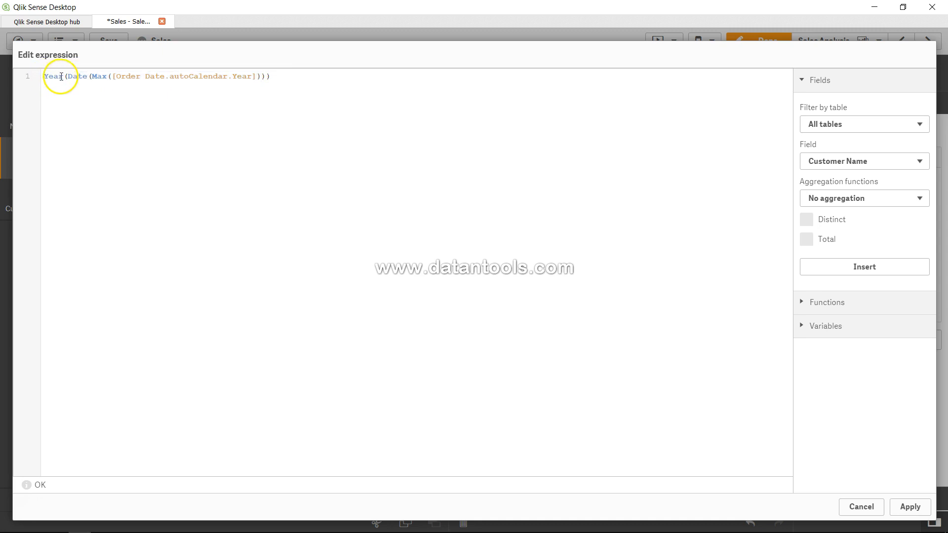
mouse_move(230, 139)
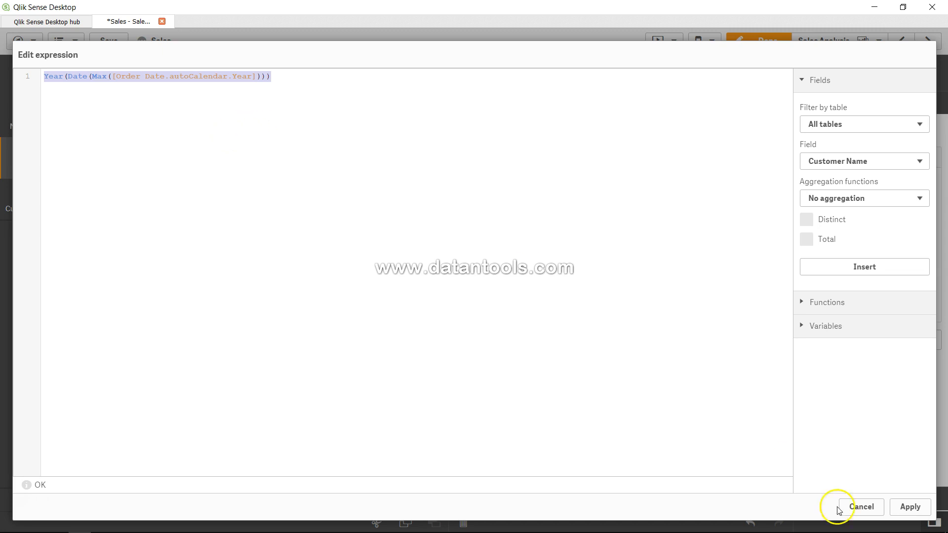
left_click(860, 506)
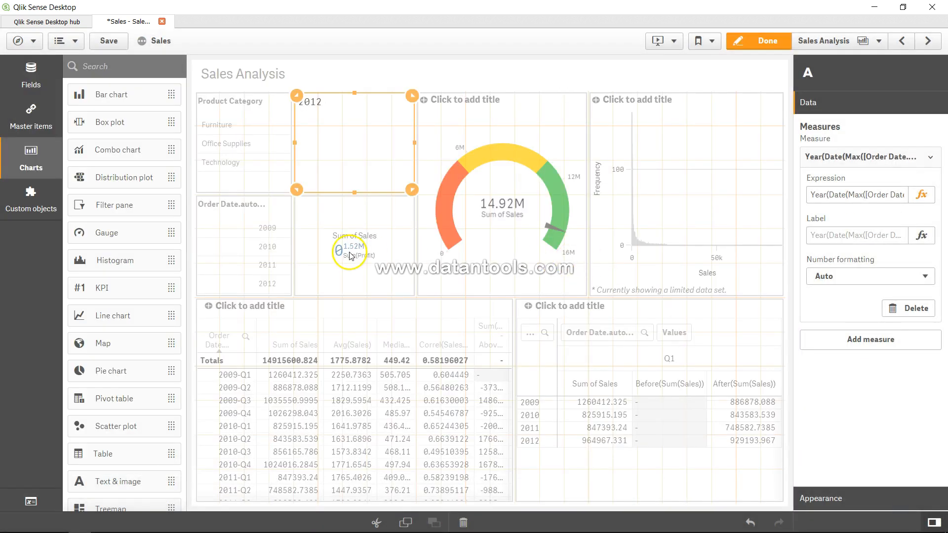
- Put $(=Year(Date(Max([Order Date.autoCalendar.Year])))) in the KPI's set analysis and apply
left_click(921, 194)
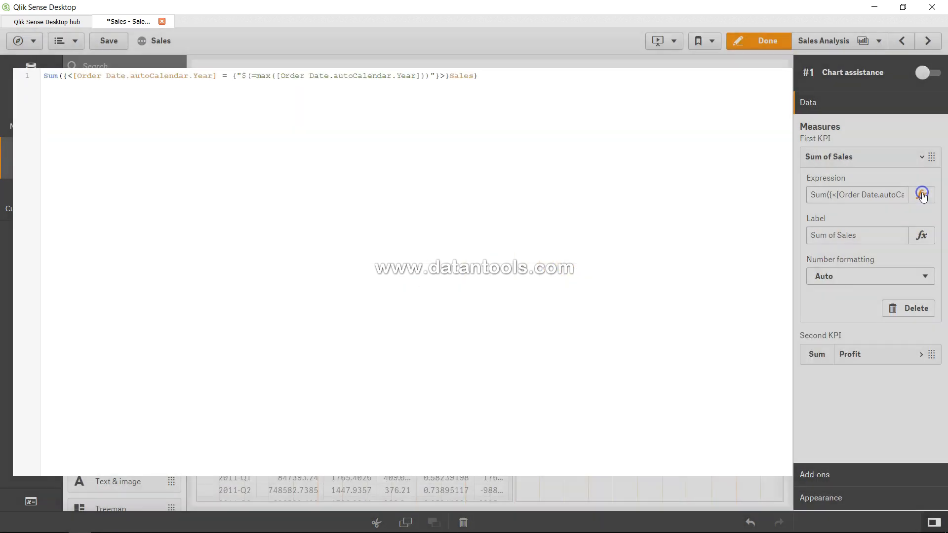
left_click(921, 194)
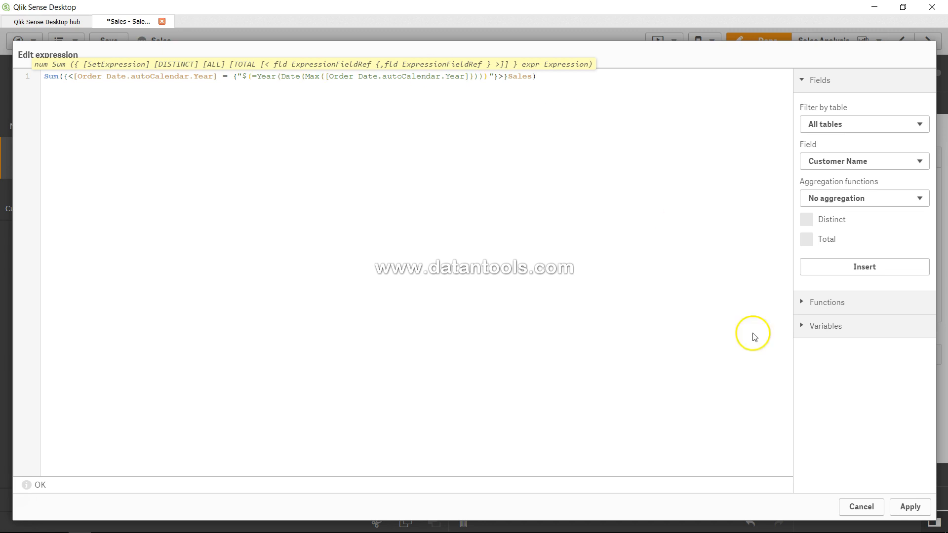
left_click(909, 506)
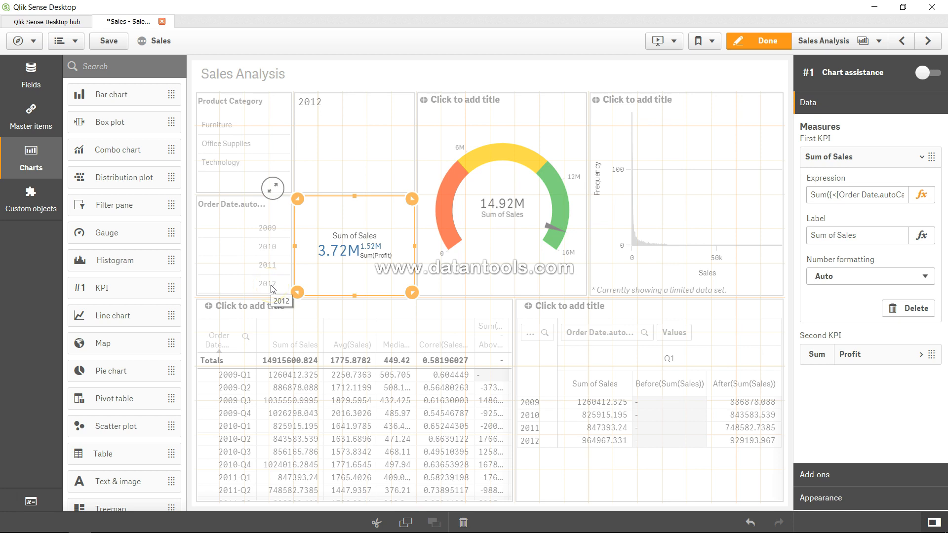
- Exit editing, test Furniture and Office Supplies category selections, then clear them
left_click(757, 41)
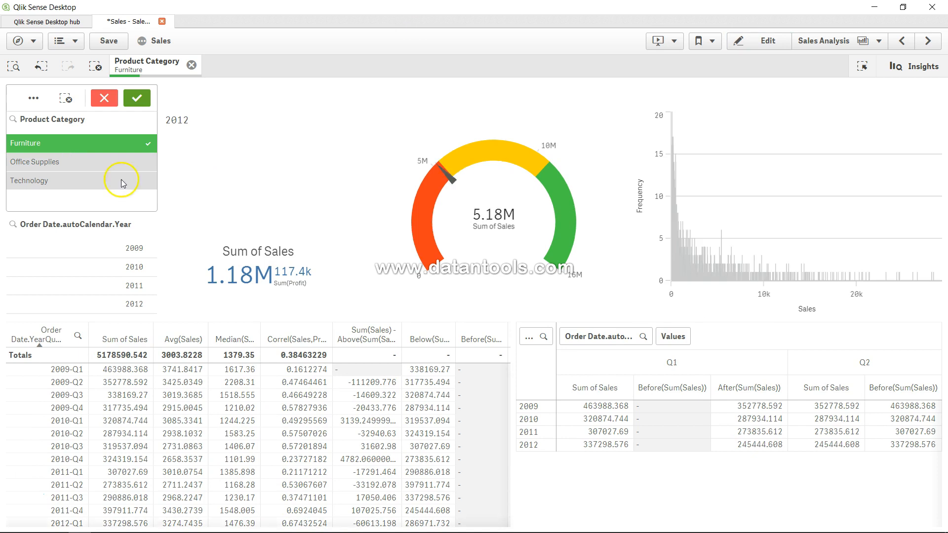
left_click(42, 162)
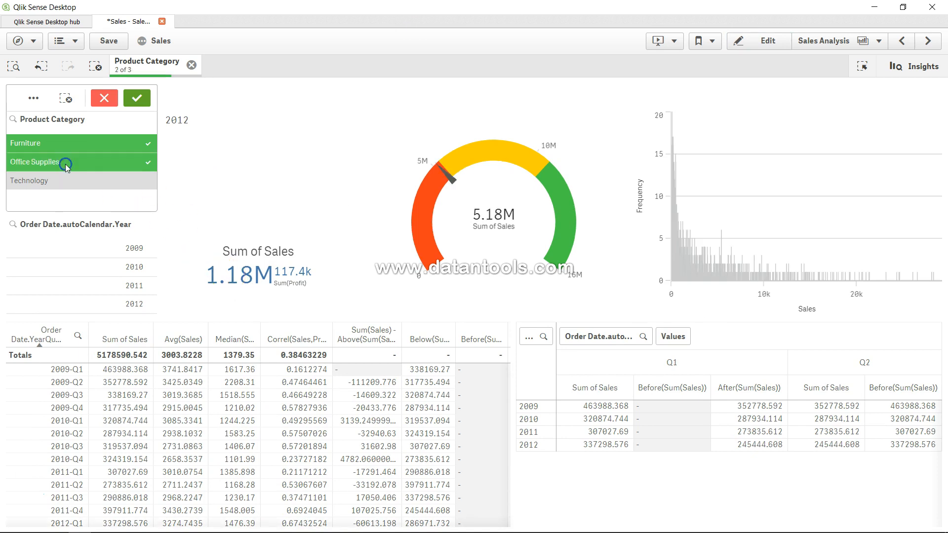
left_click(72, 167)
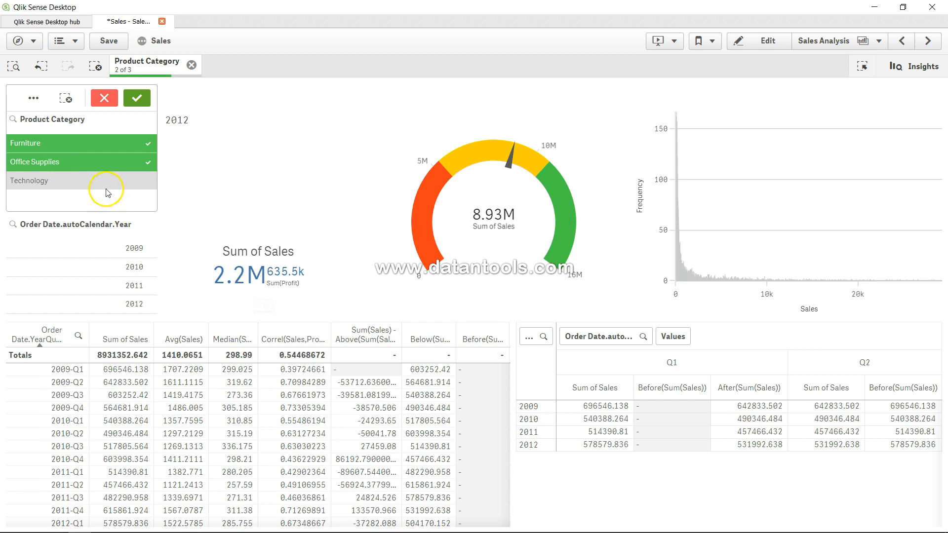
left_click(80, 180)
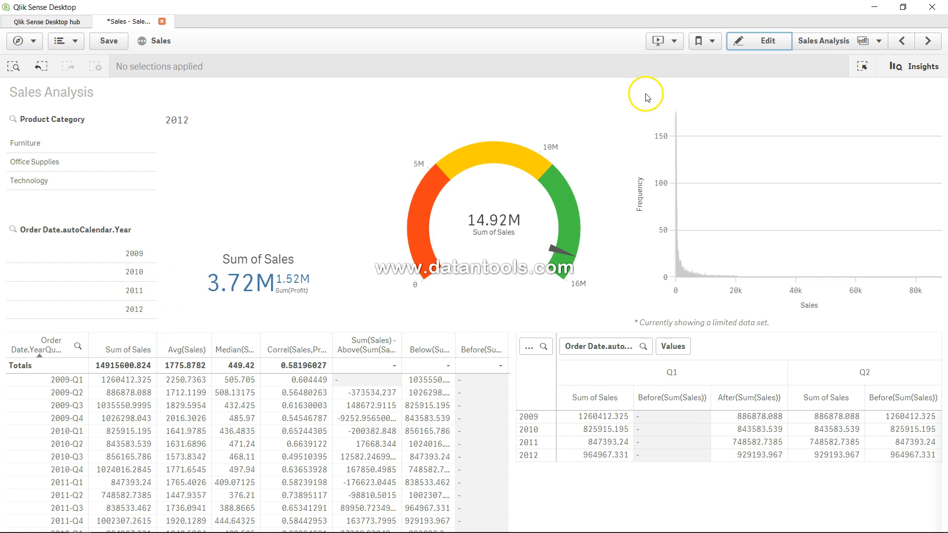
- Add -1 after Year(Date(Max([Order Date.autoCalendar.Year]))) in the Sum of Sales KPI expression
left_click(758, 41)
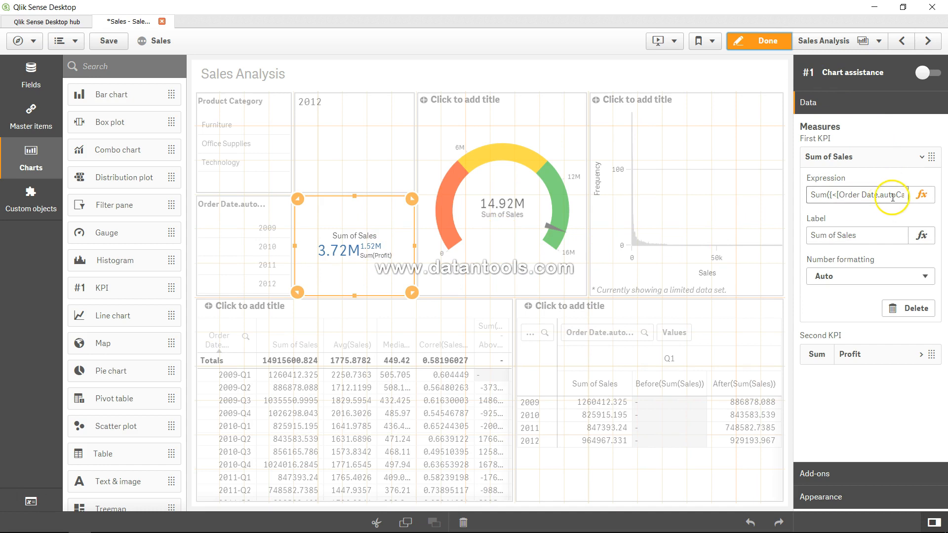
left_click(921, 195)
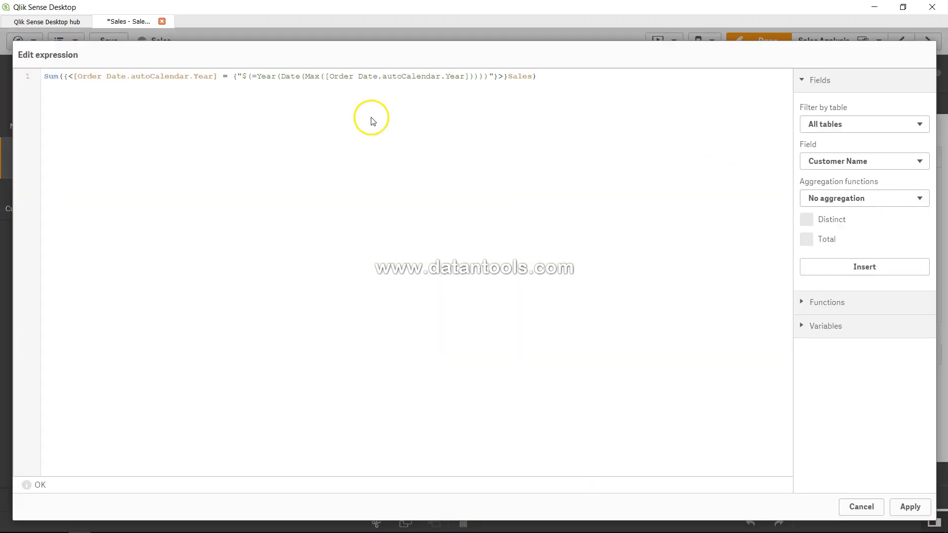
double_click(265, 76)
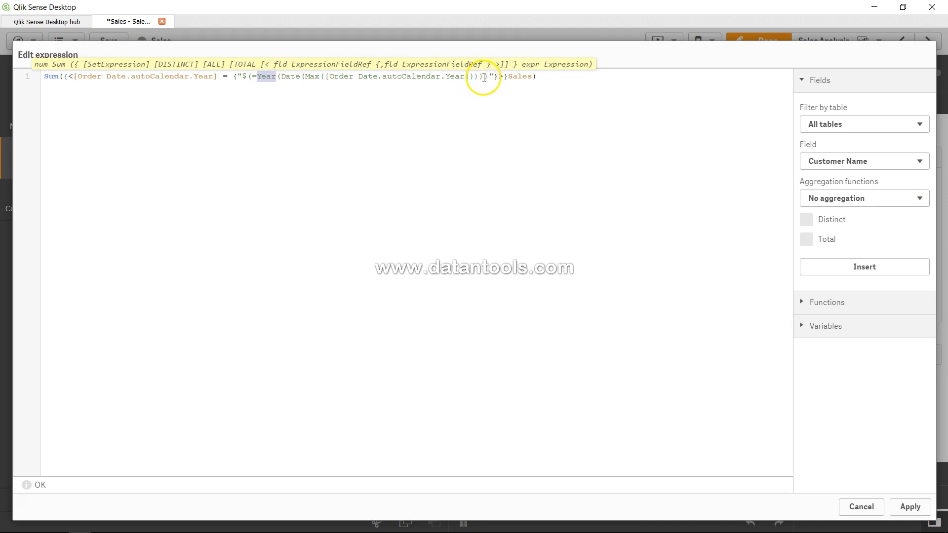
type("-1")
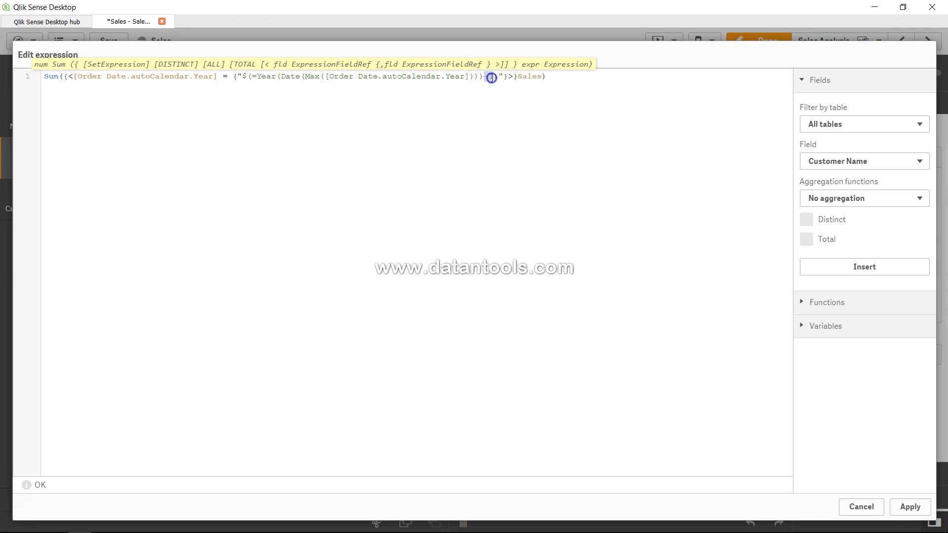
type("-1")
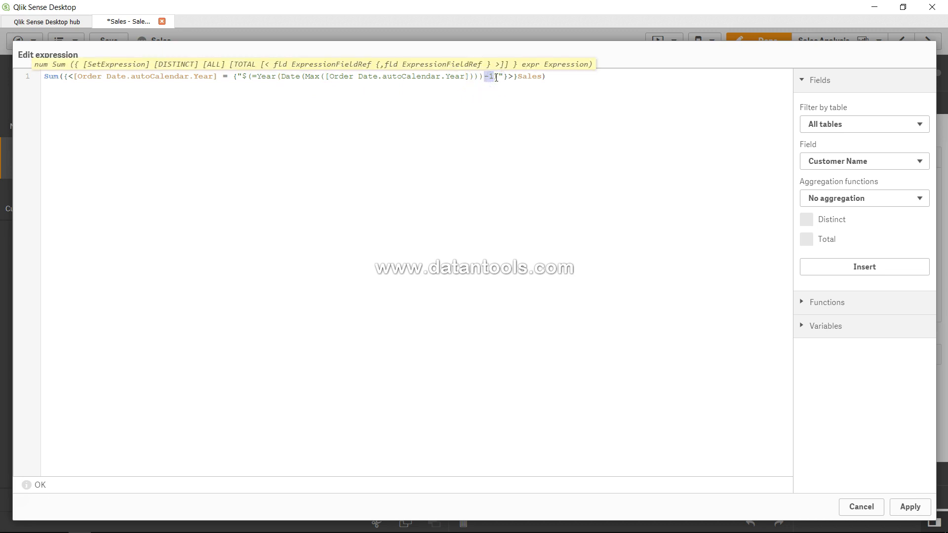